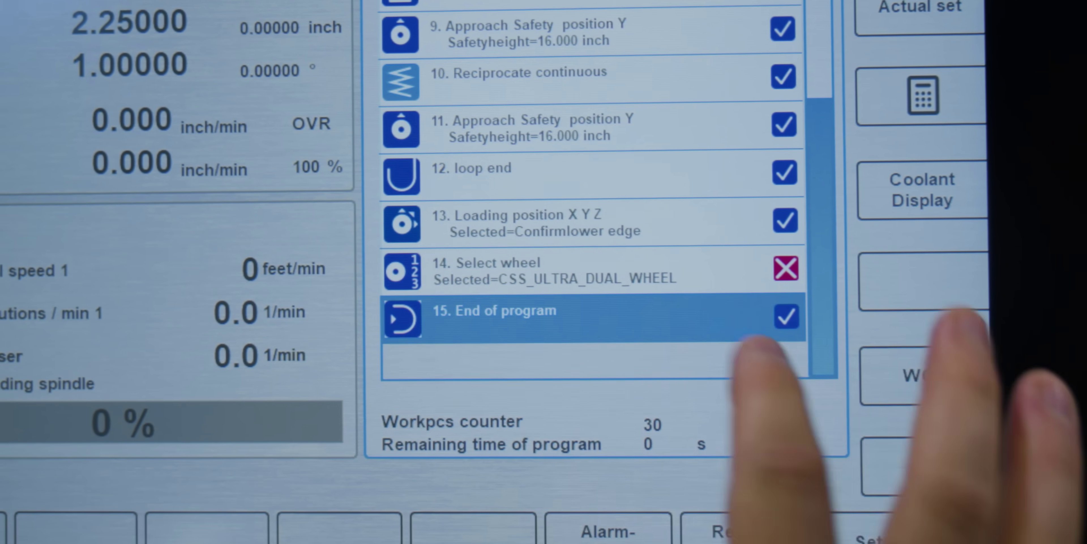
Bring up the End program step 15 settings showing 20 s spin out time
{"action": "left_click", "coordinate": [495, 319]}
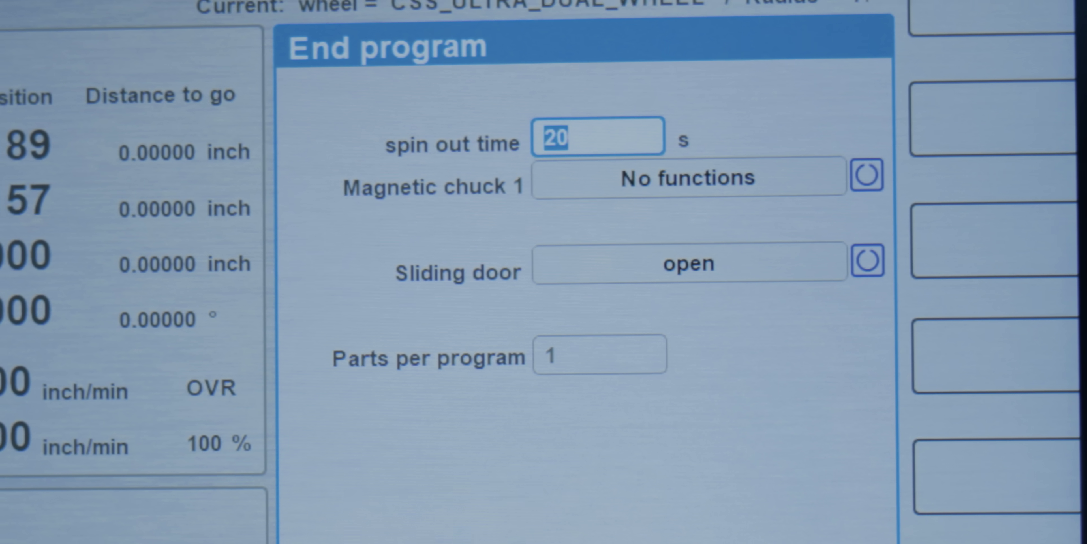